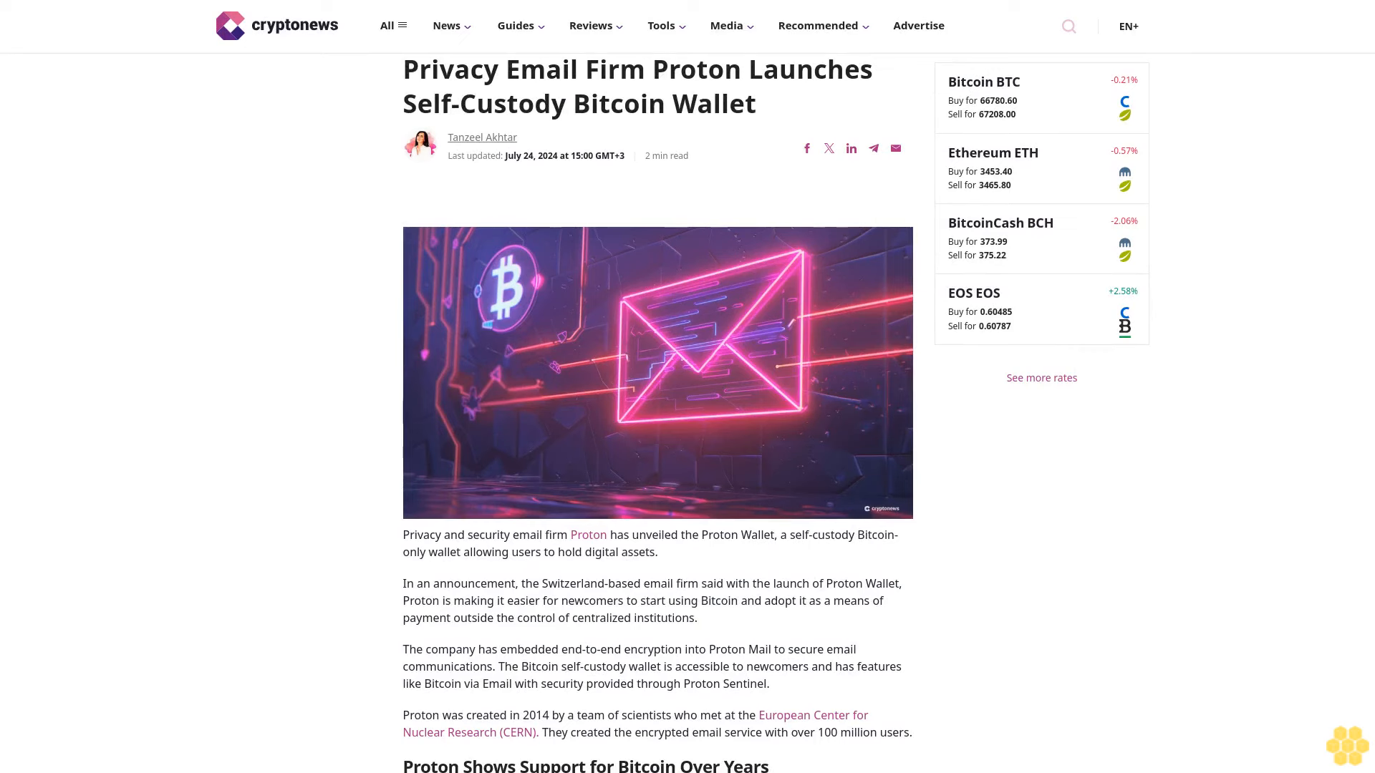
pyautogui.scroll(-3)
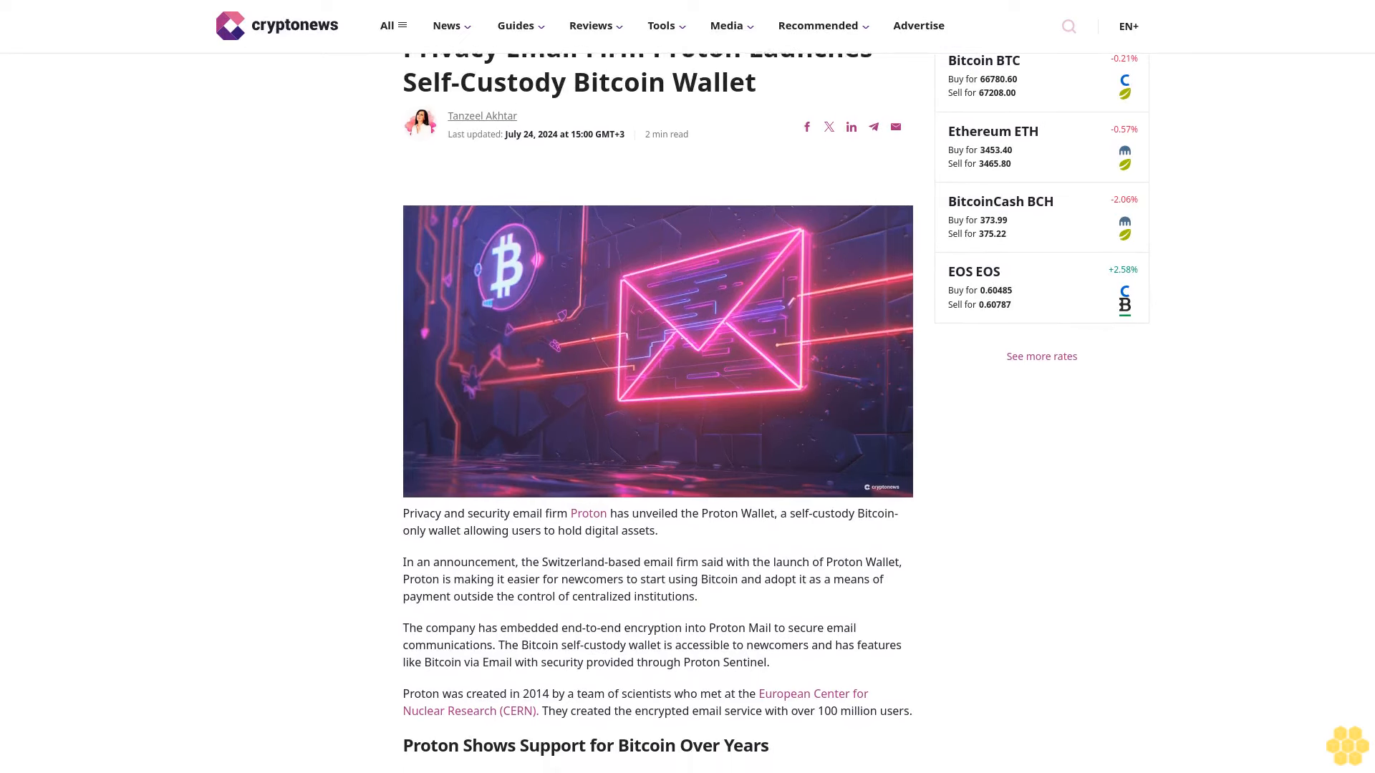
pyautogui.scroll(-3)
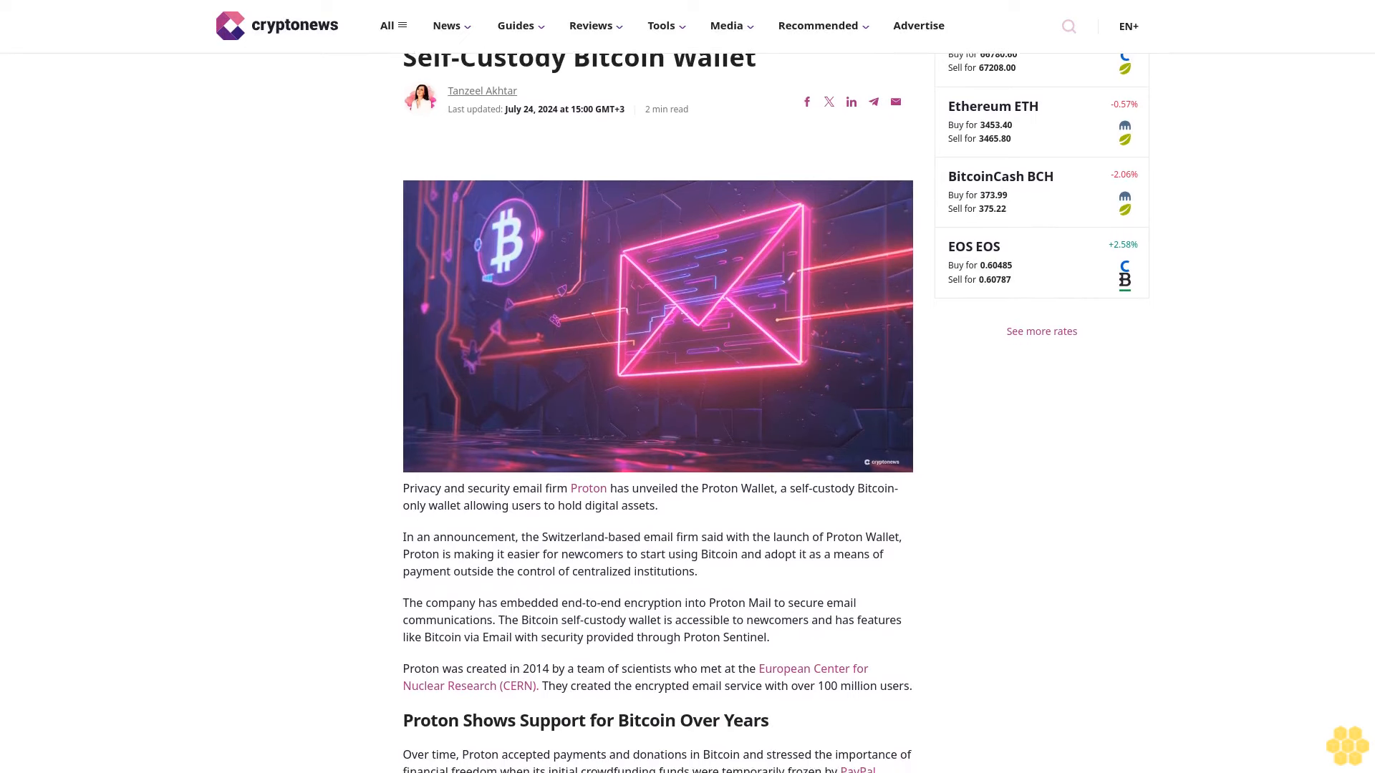
pyautogui.scroll(-3)
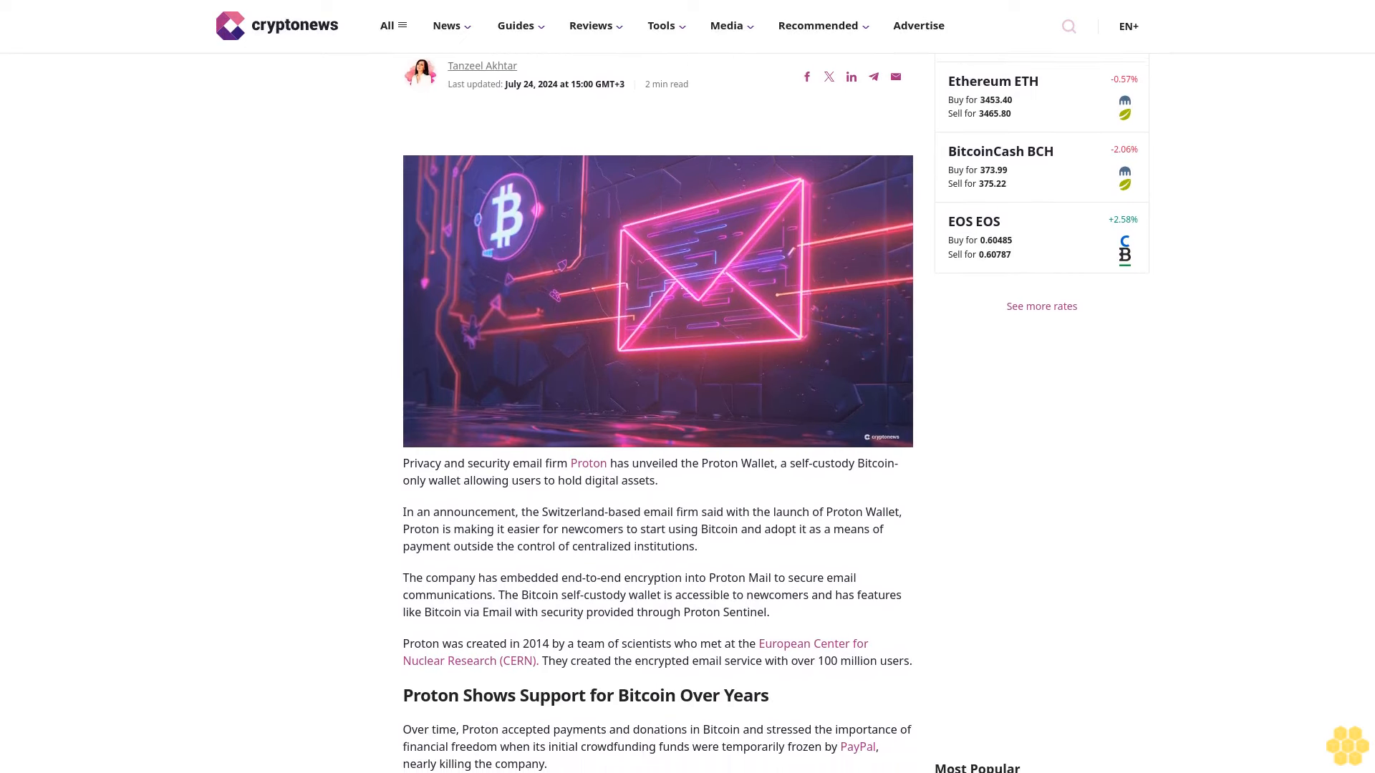
pyautogui.scroll(-3)
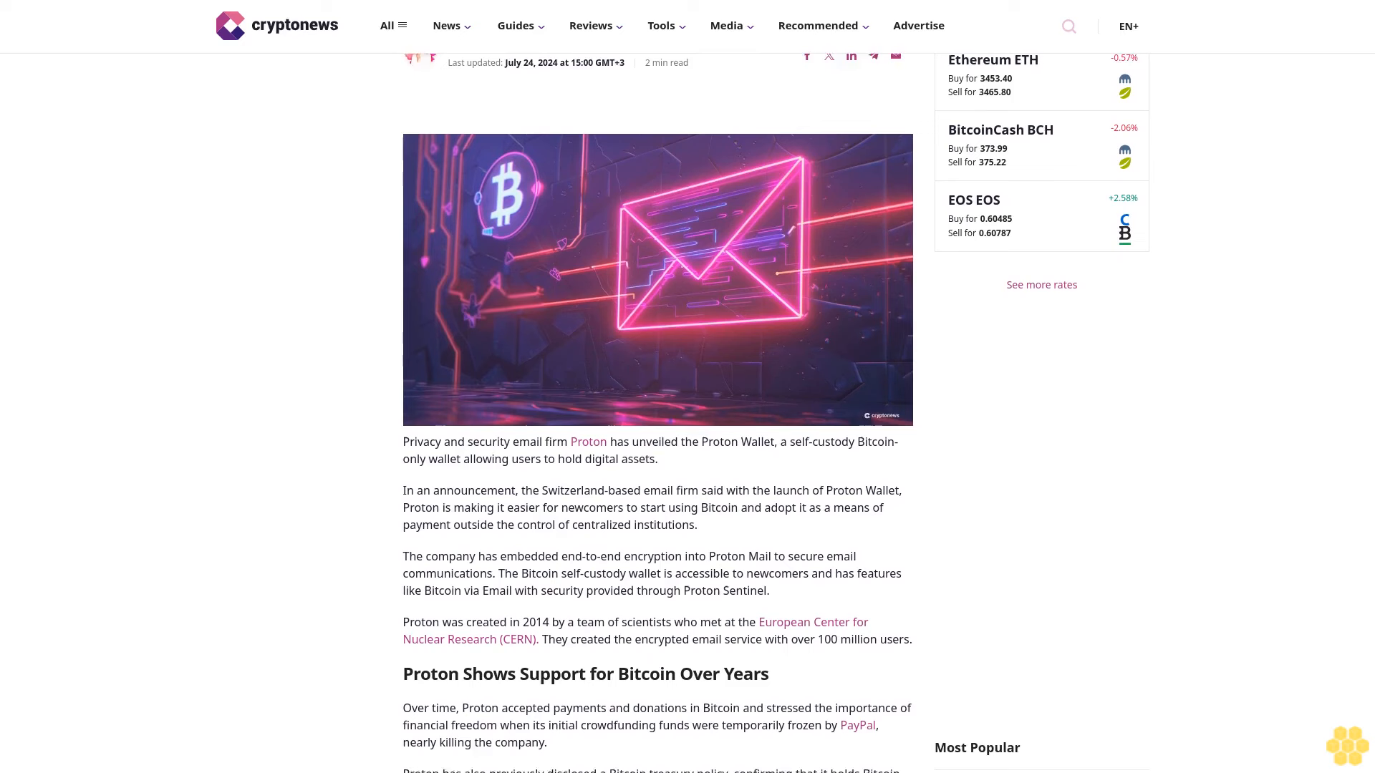
pyautogui.scroll(-3)
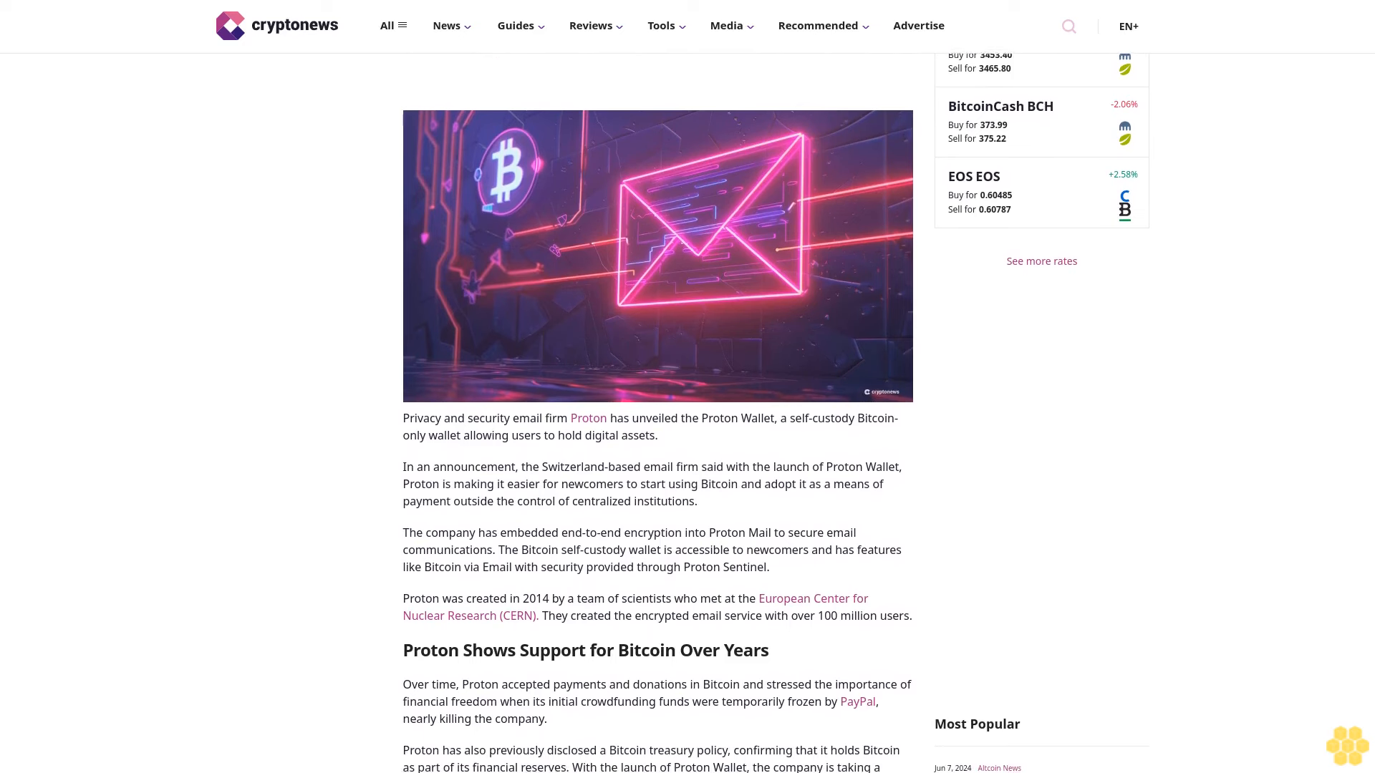
pyautogui.scroll(-3)
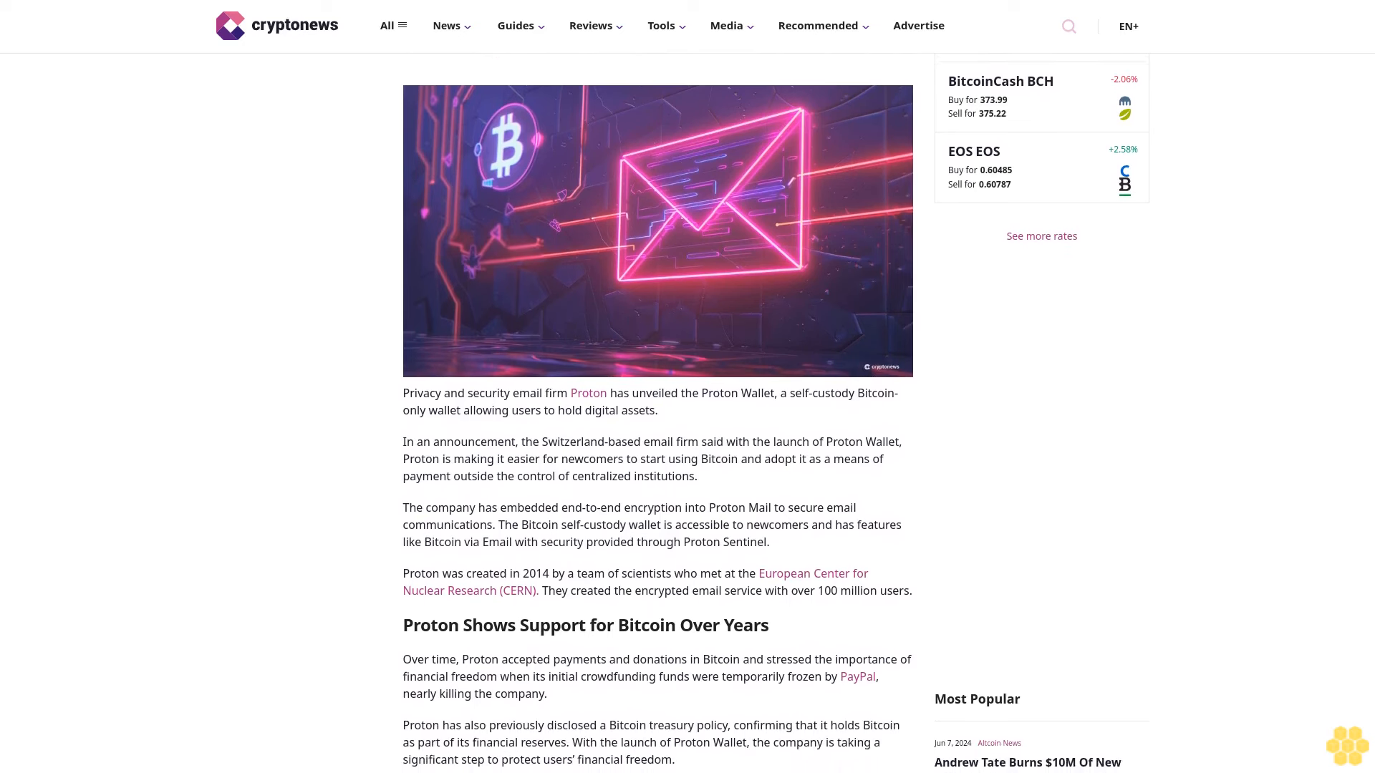
pyautogui.scroll(-3)
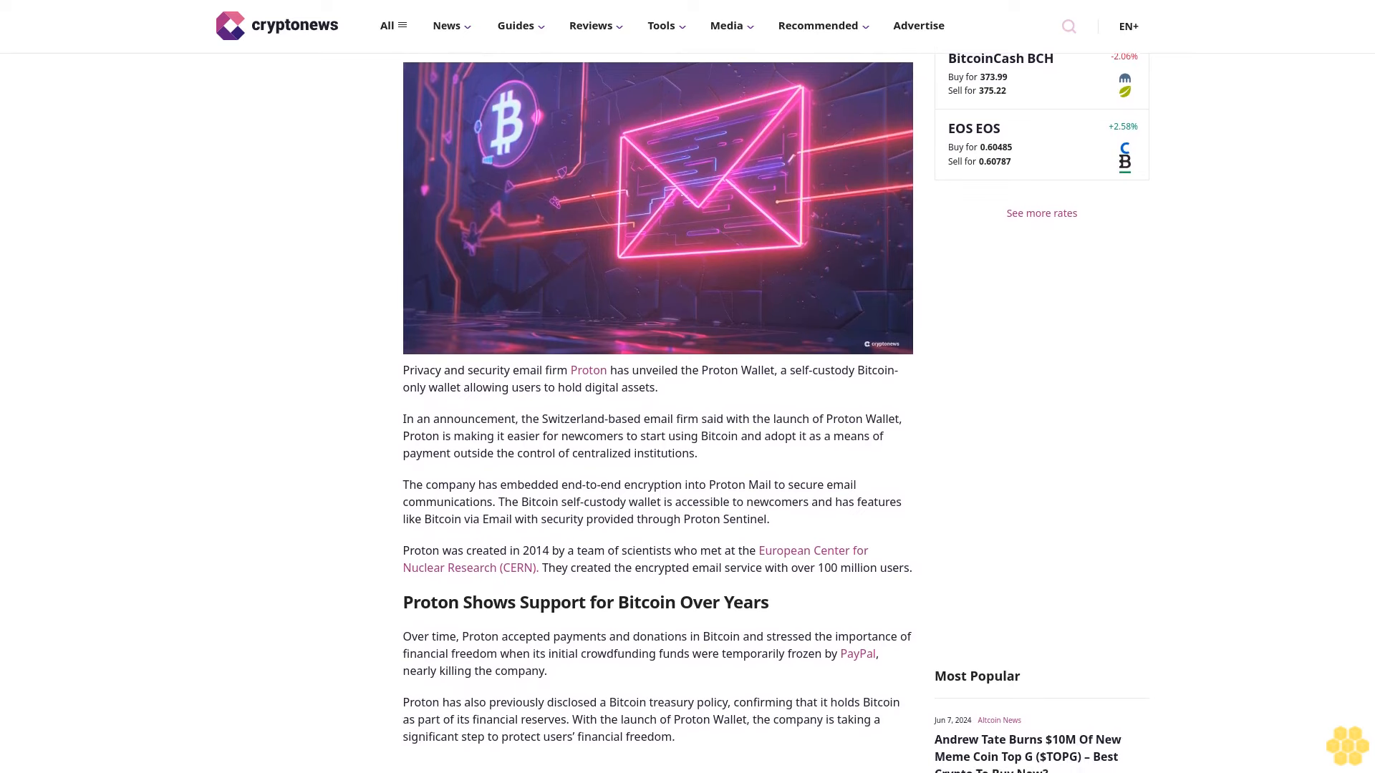
pyautogui.scroll(-3)
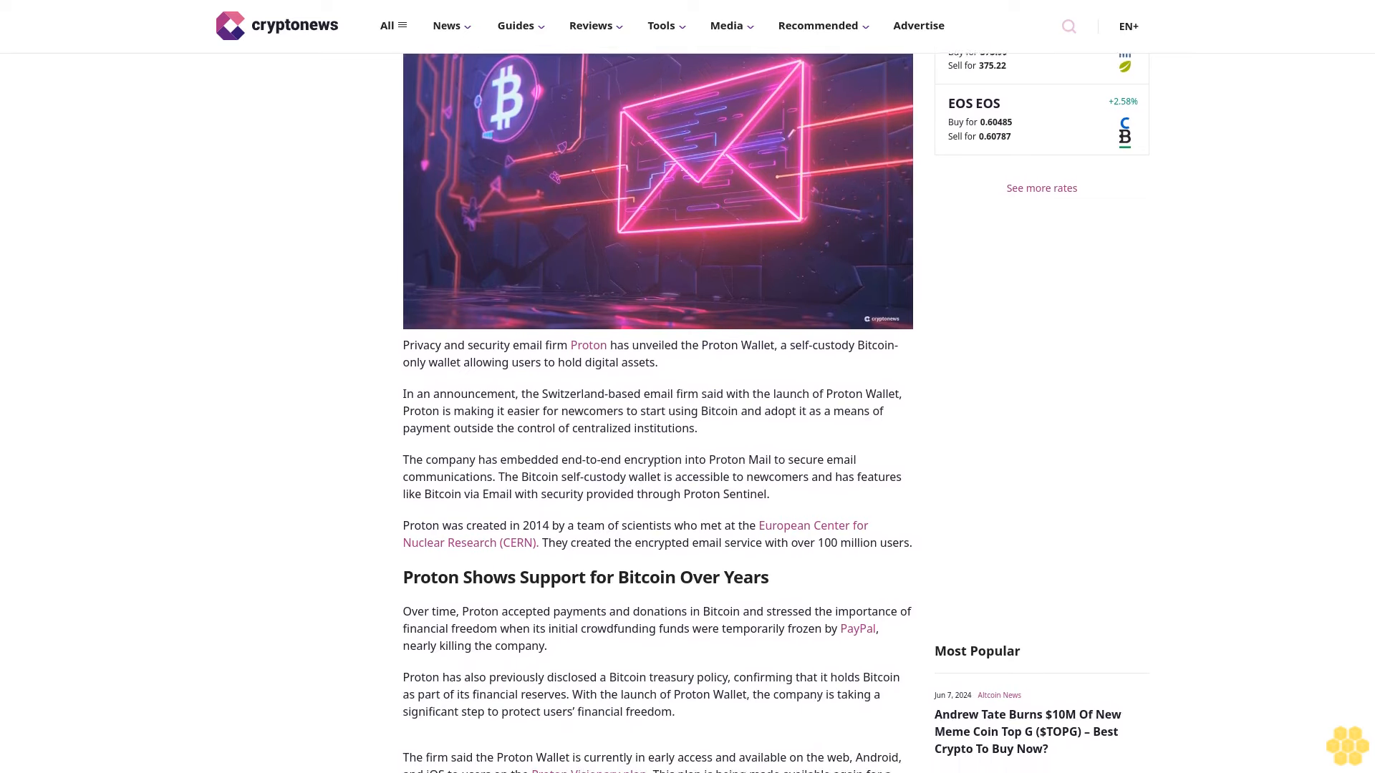
pyautogui.scroll(-3)
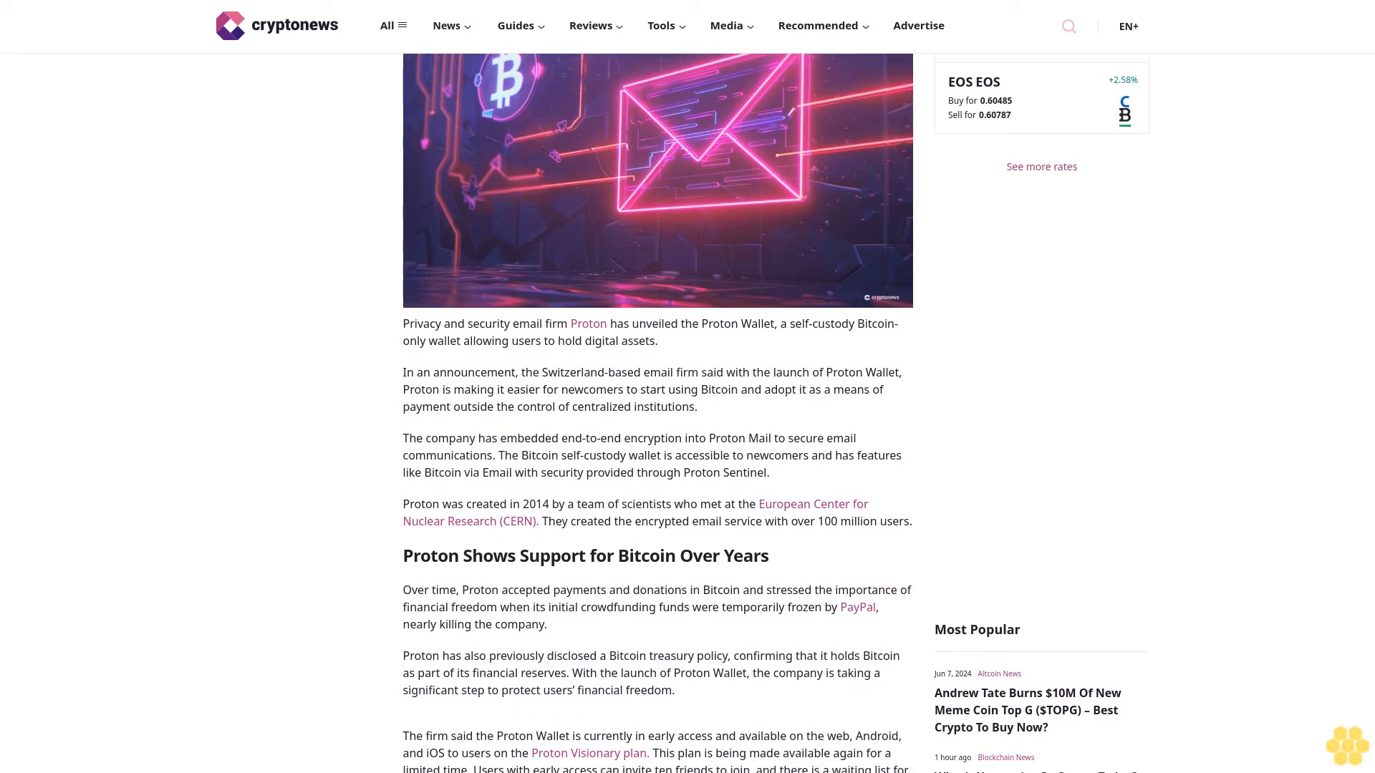
pyautogui.scroll(-3)
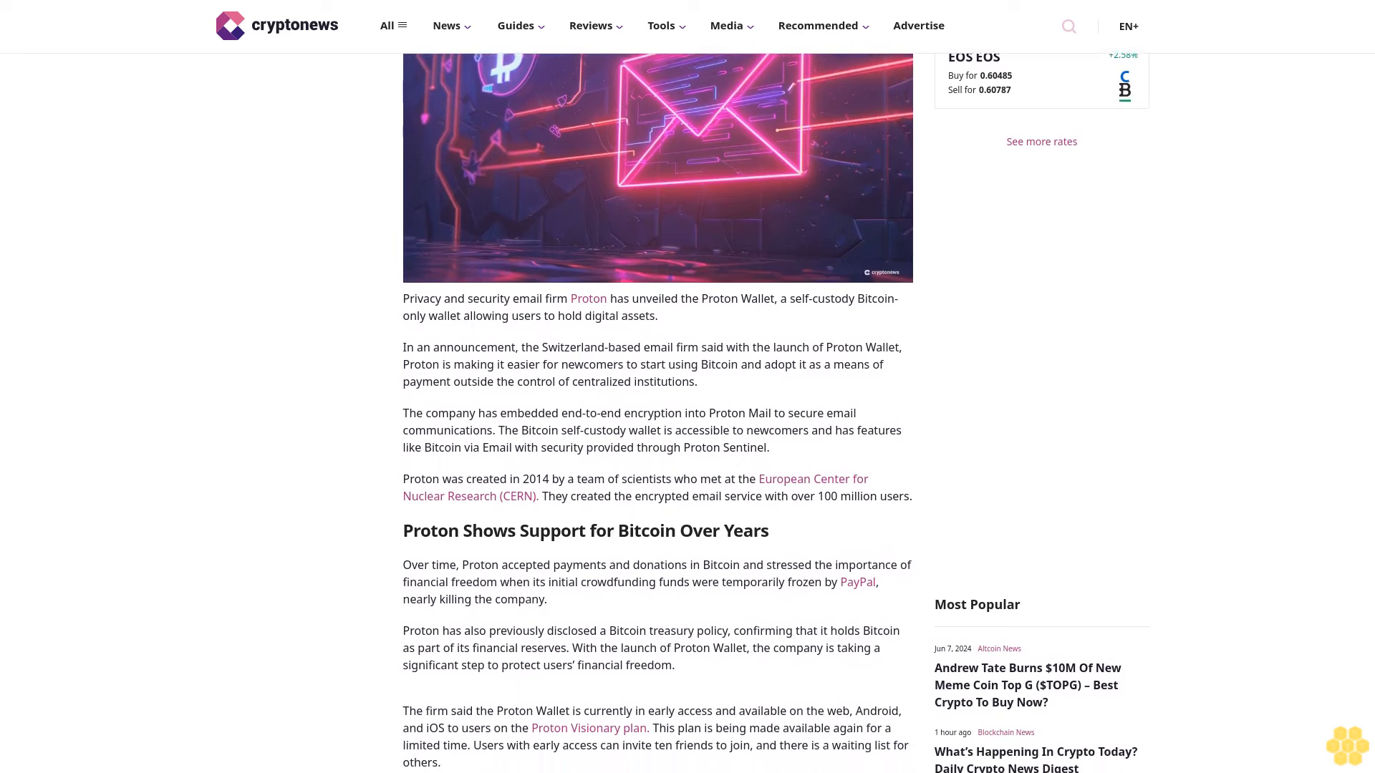
pyautogui.scroll(-3)
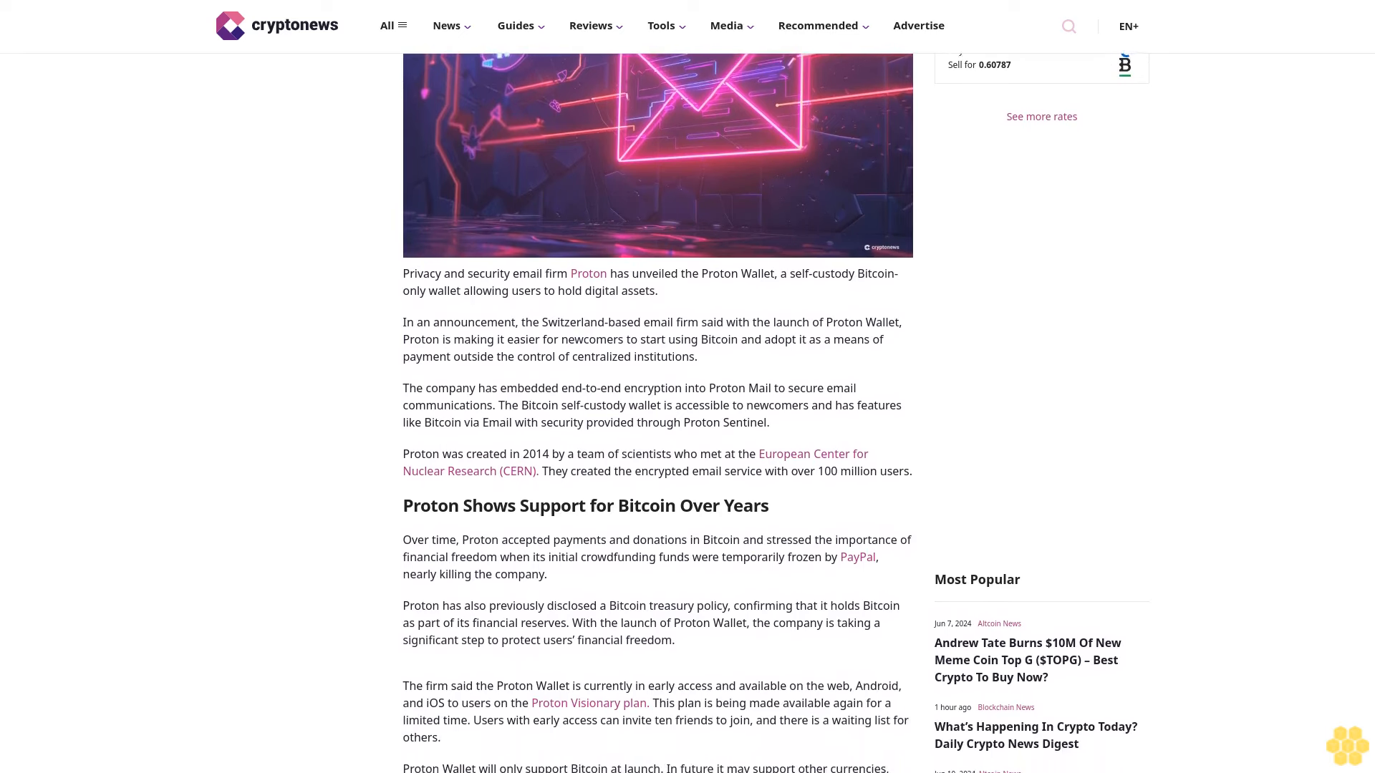
pyautogui.scroll(-3)
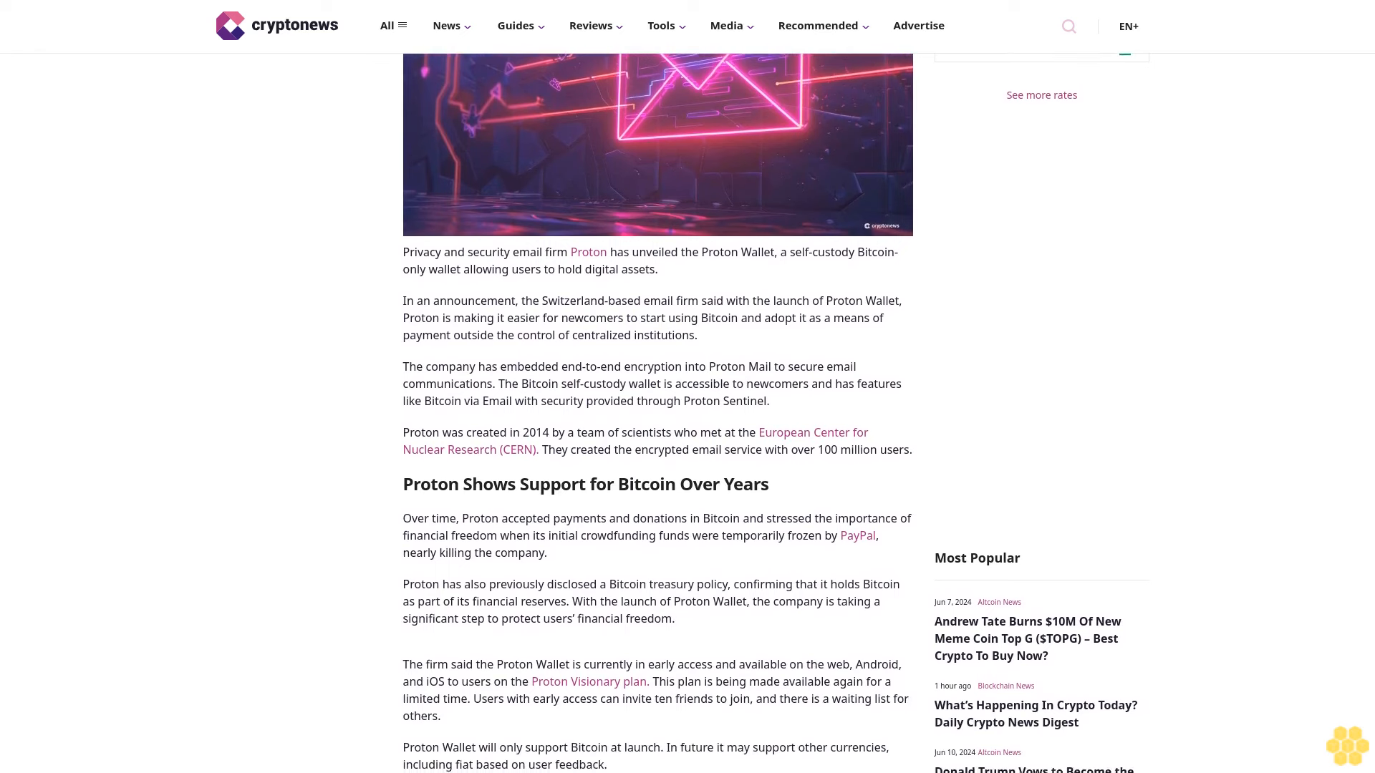
pyautogui.scroll(-3)
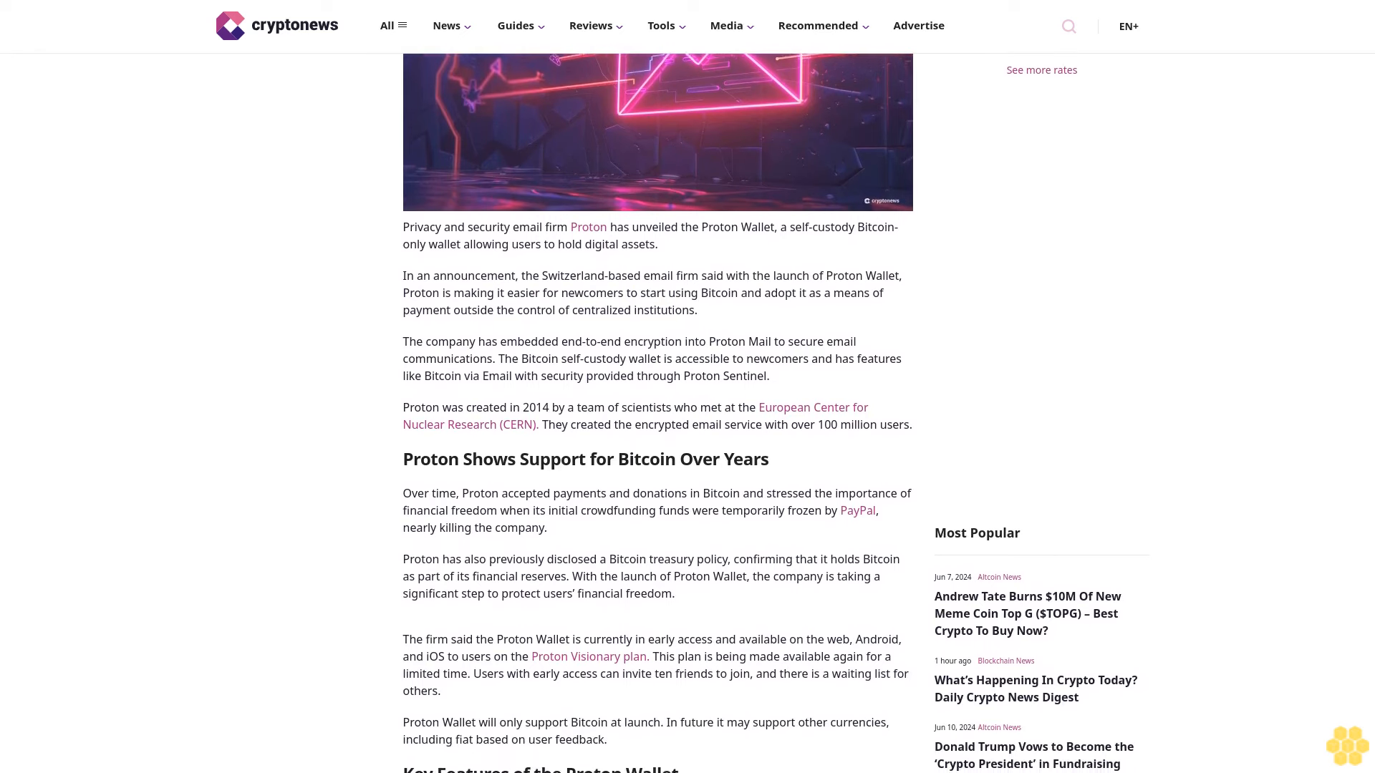
pyautogui.scroll(-3)
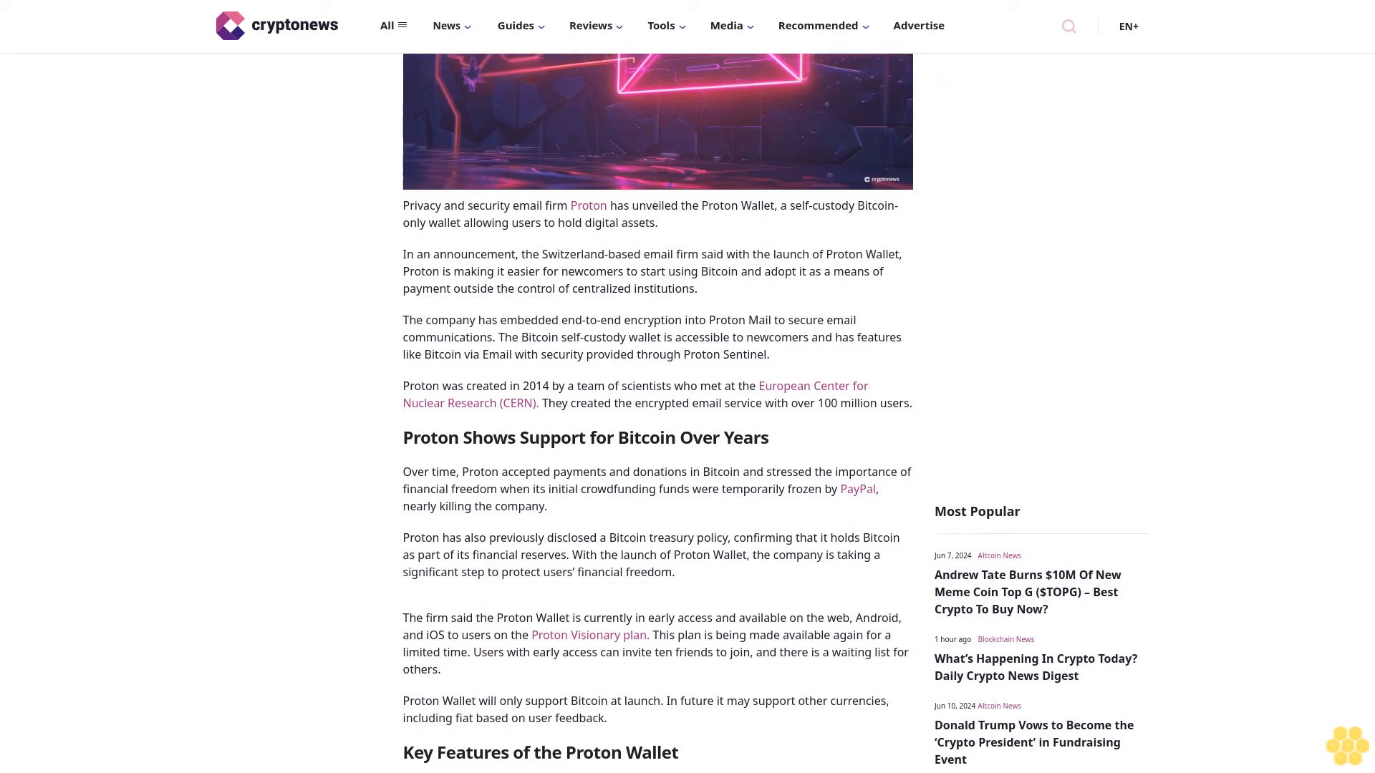
pyautogui.scroll(-3)
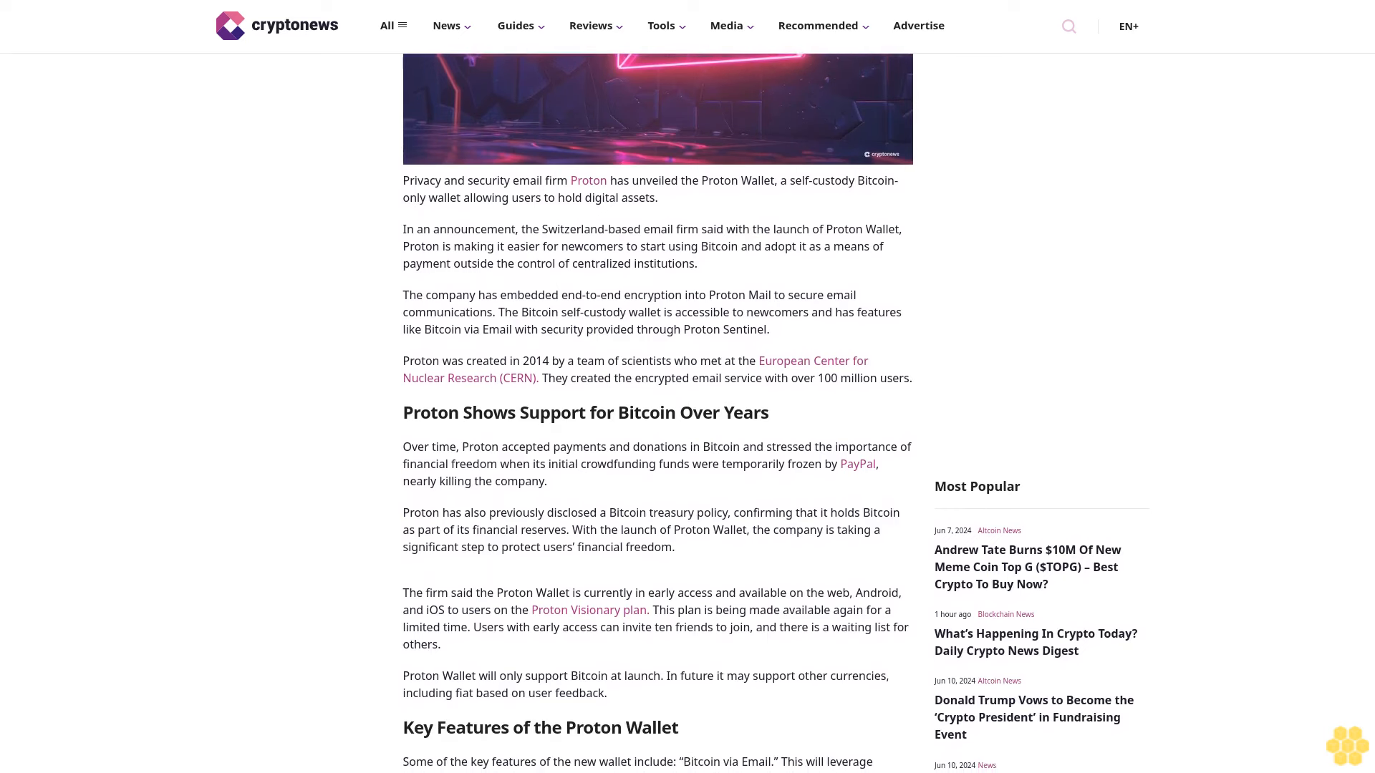
pyautogui.scroll(-3)
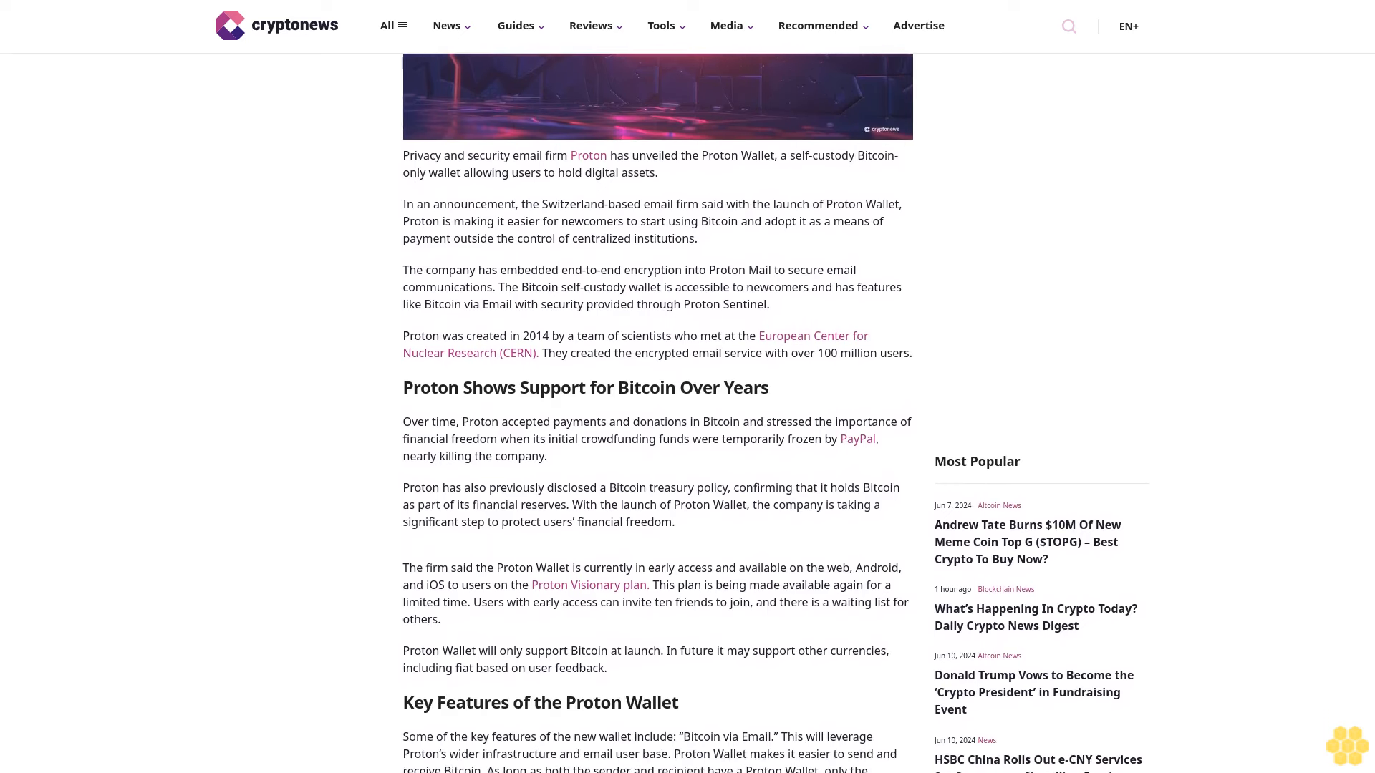
pyautogui.scroll(-3)
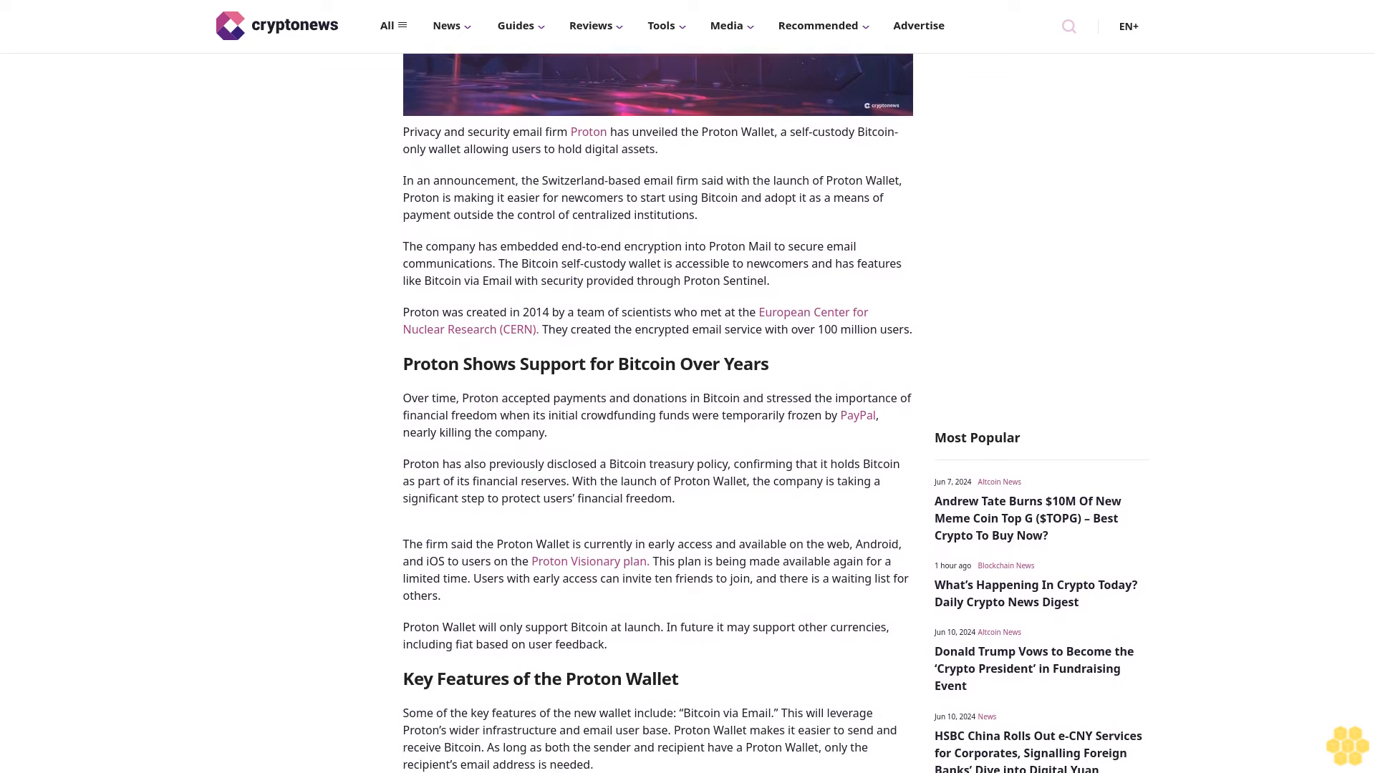
pyautogui.scroll(-3)
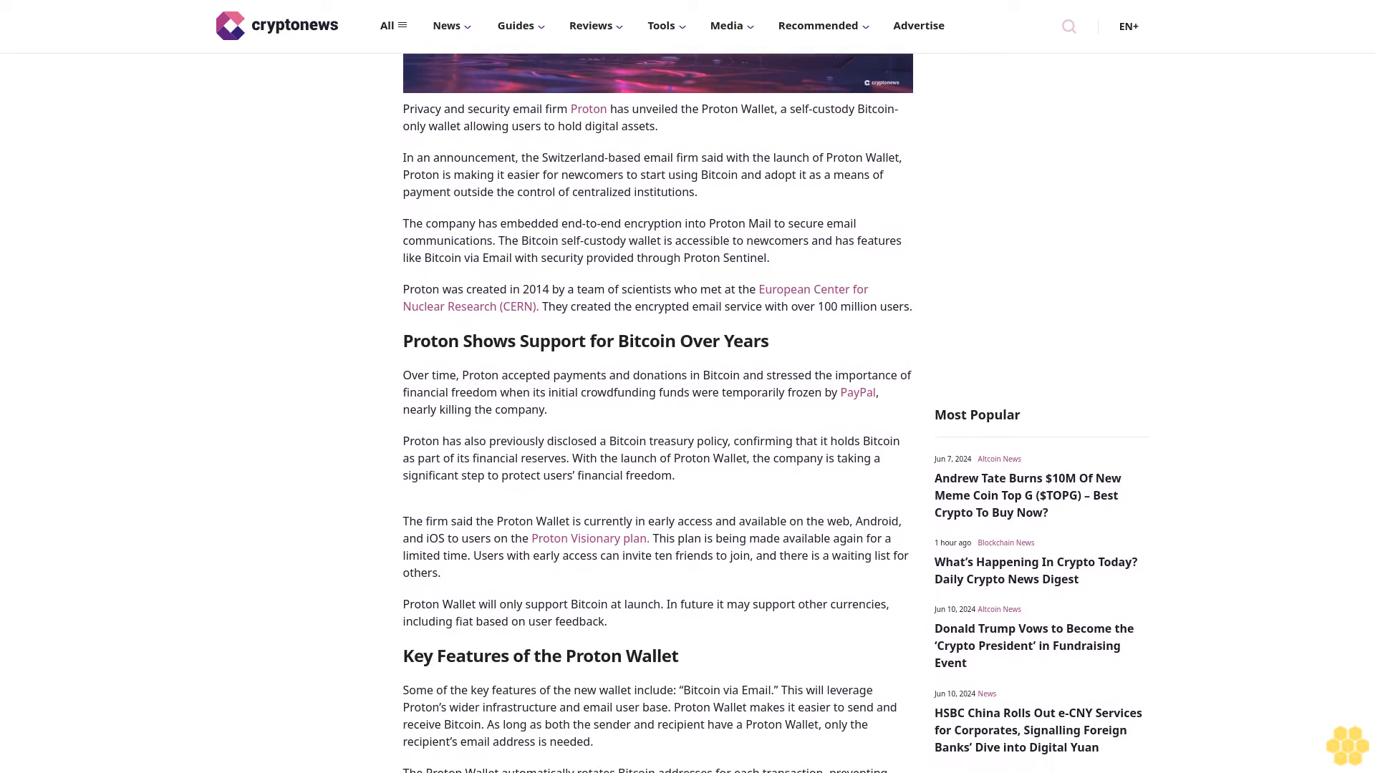
pyautogui.scroll(-3)
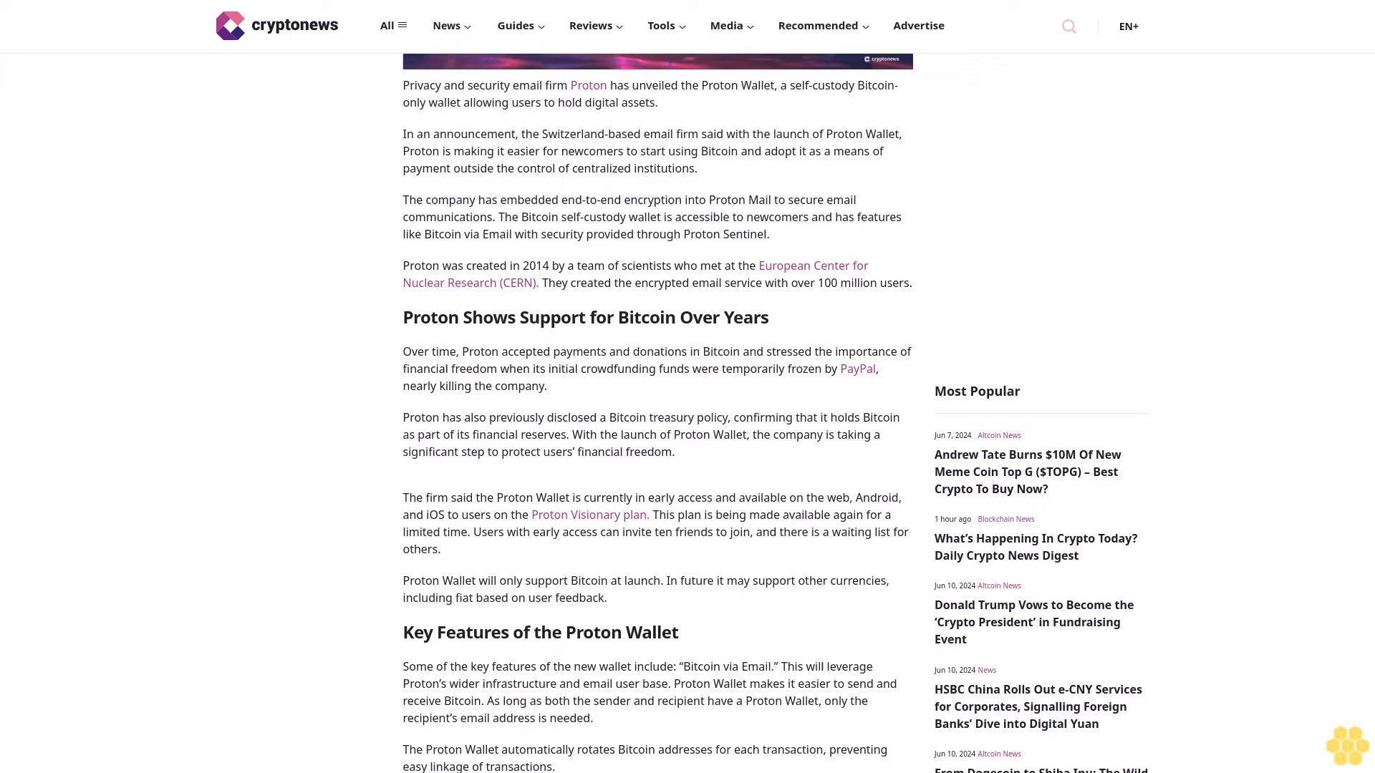
pyautogui.scroll(-3)
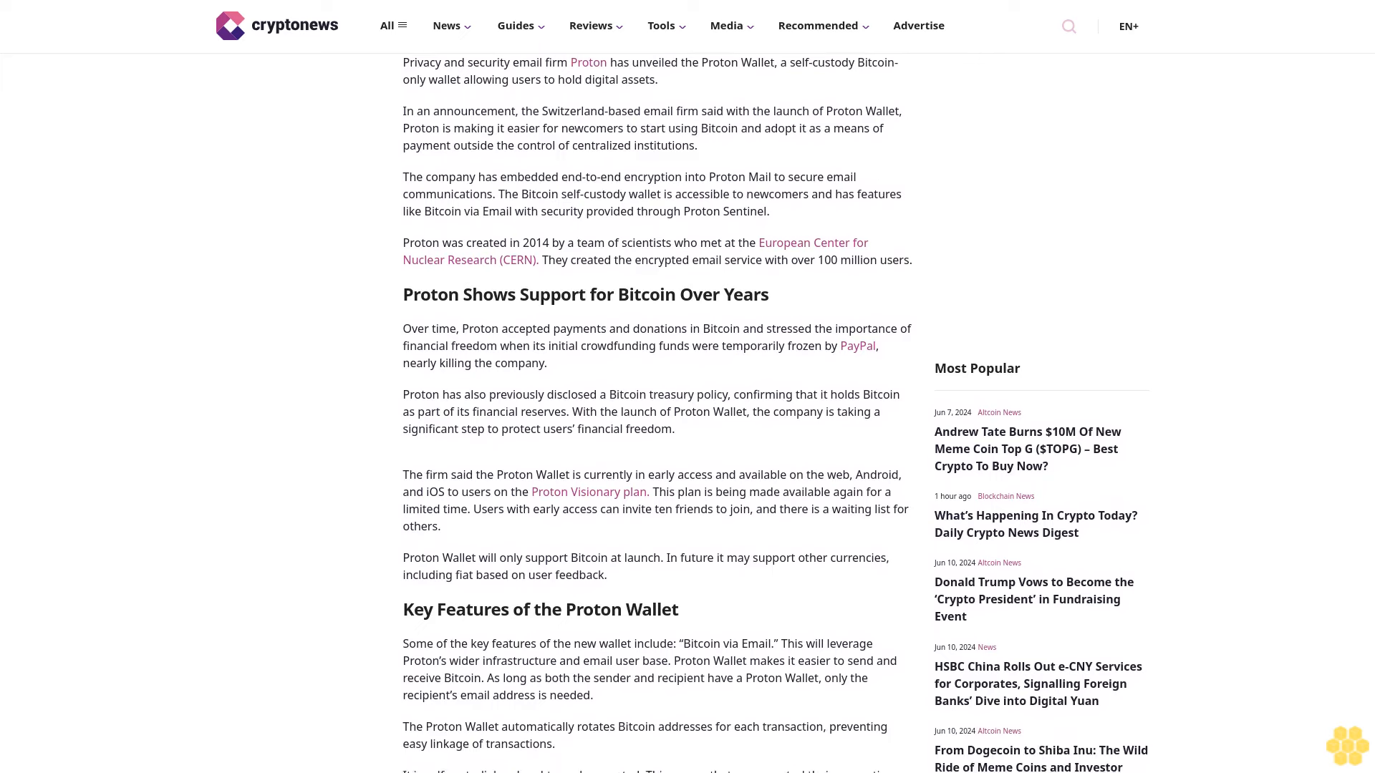
pyautogui.scroll(-3)
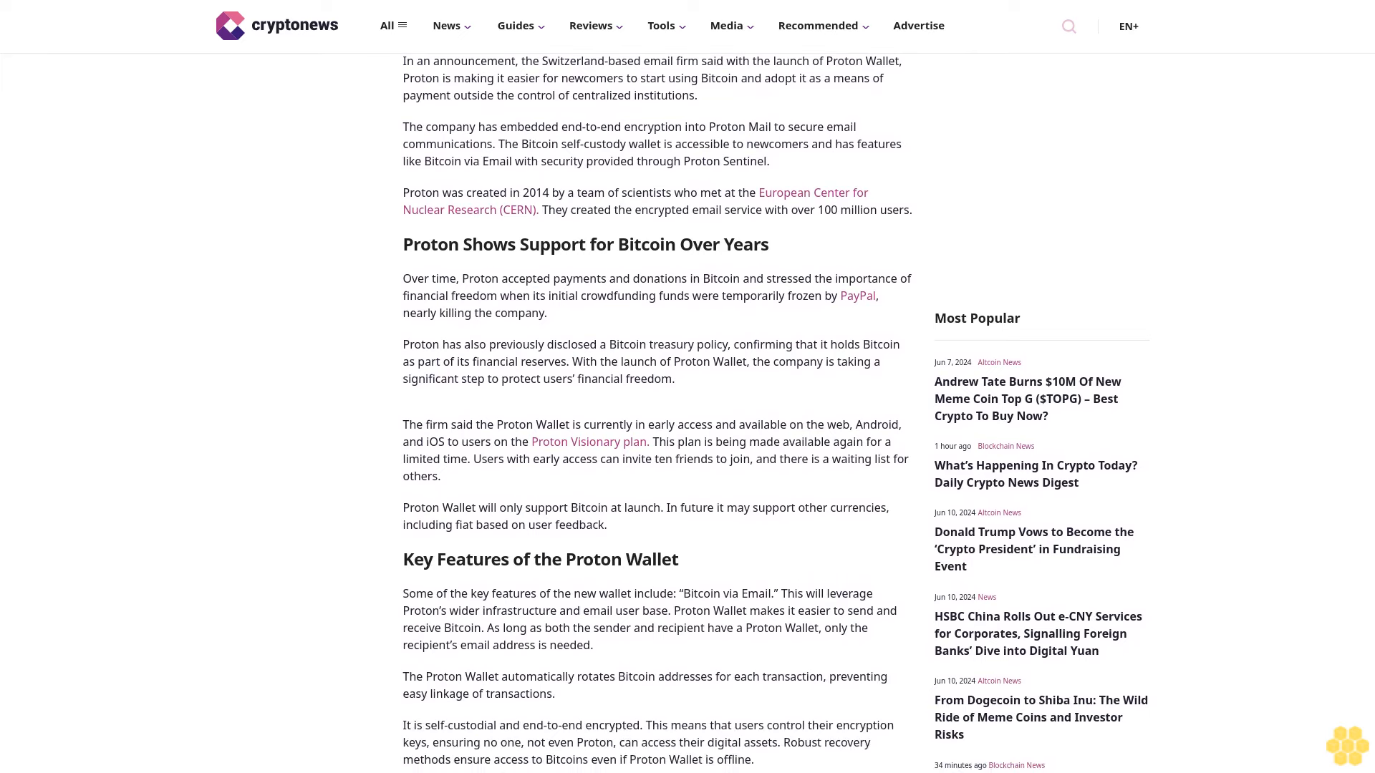
pyautogui.scroll(-3)
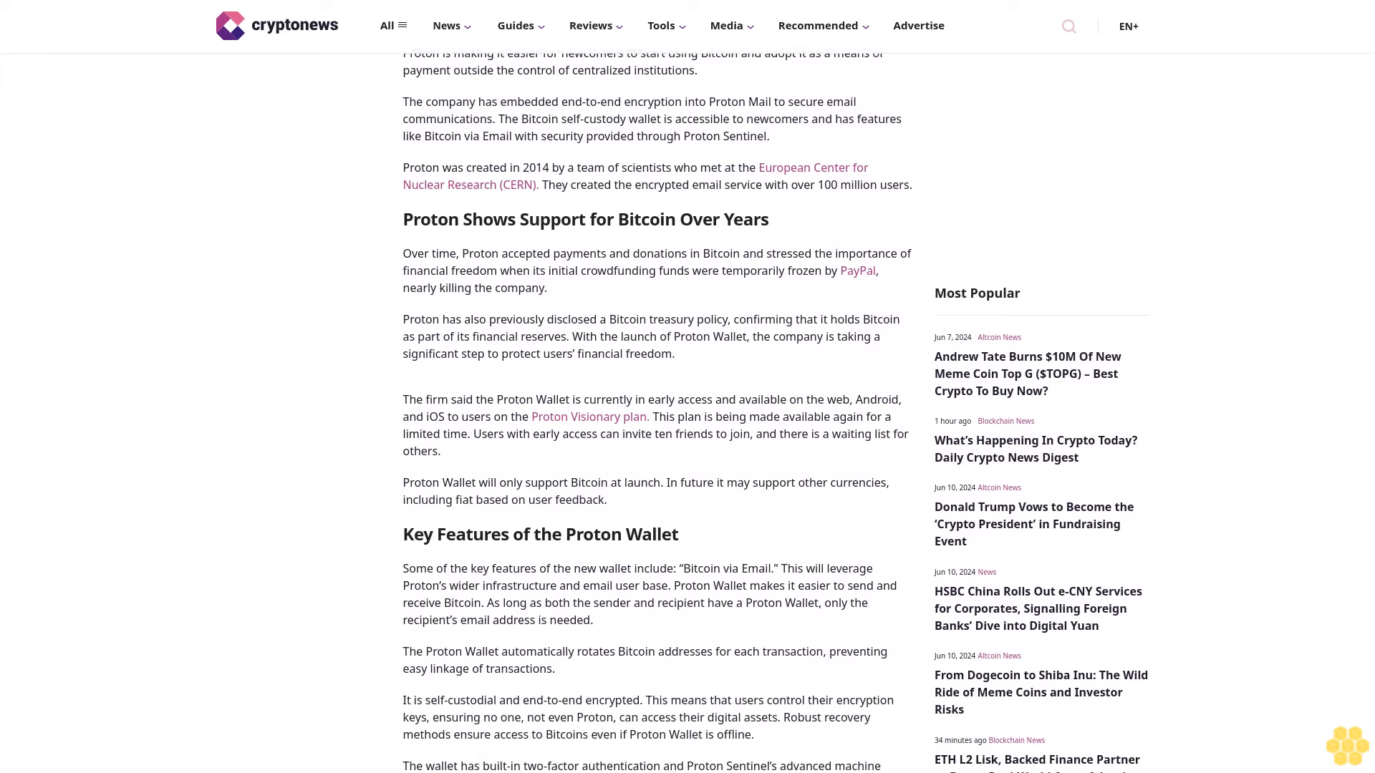
pyautogui.scroll(-3)
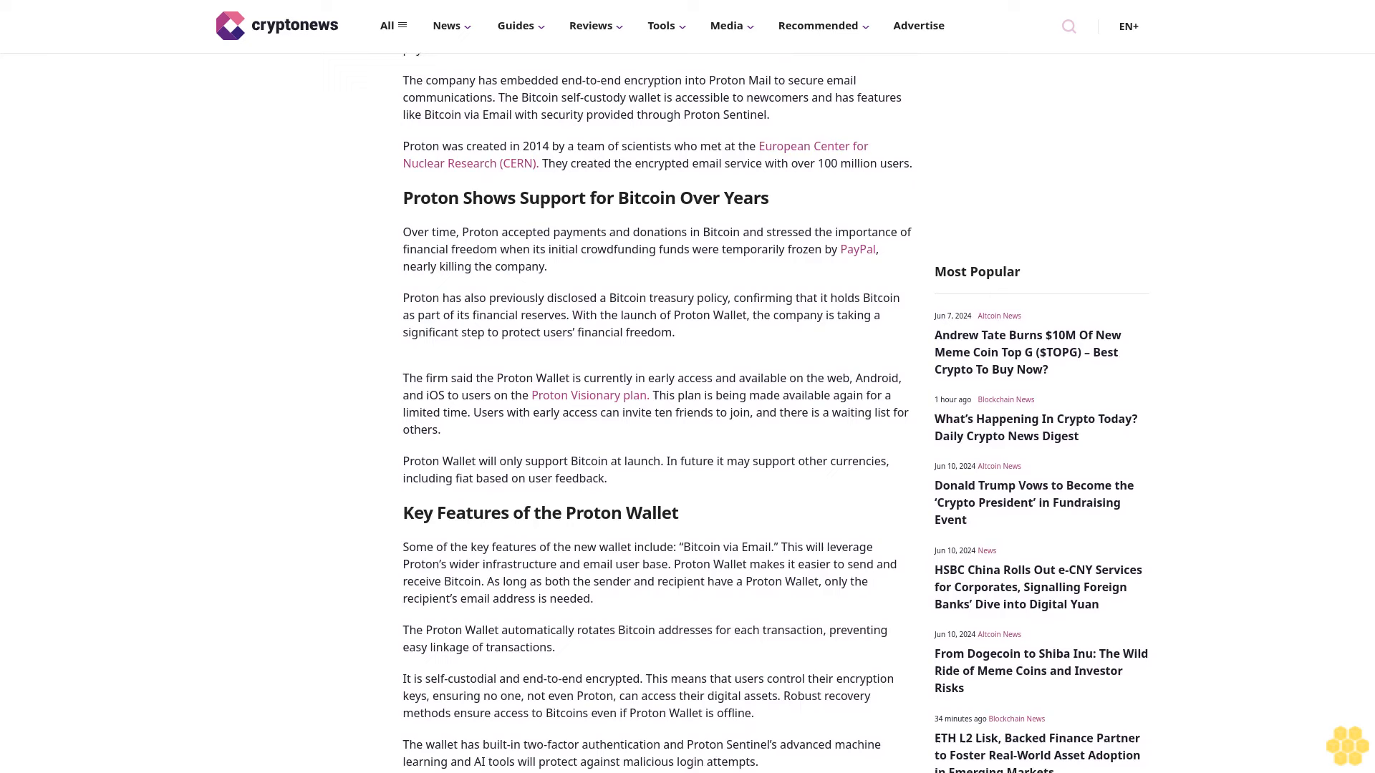
pyautogui.scroll(-3)
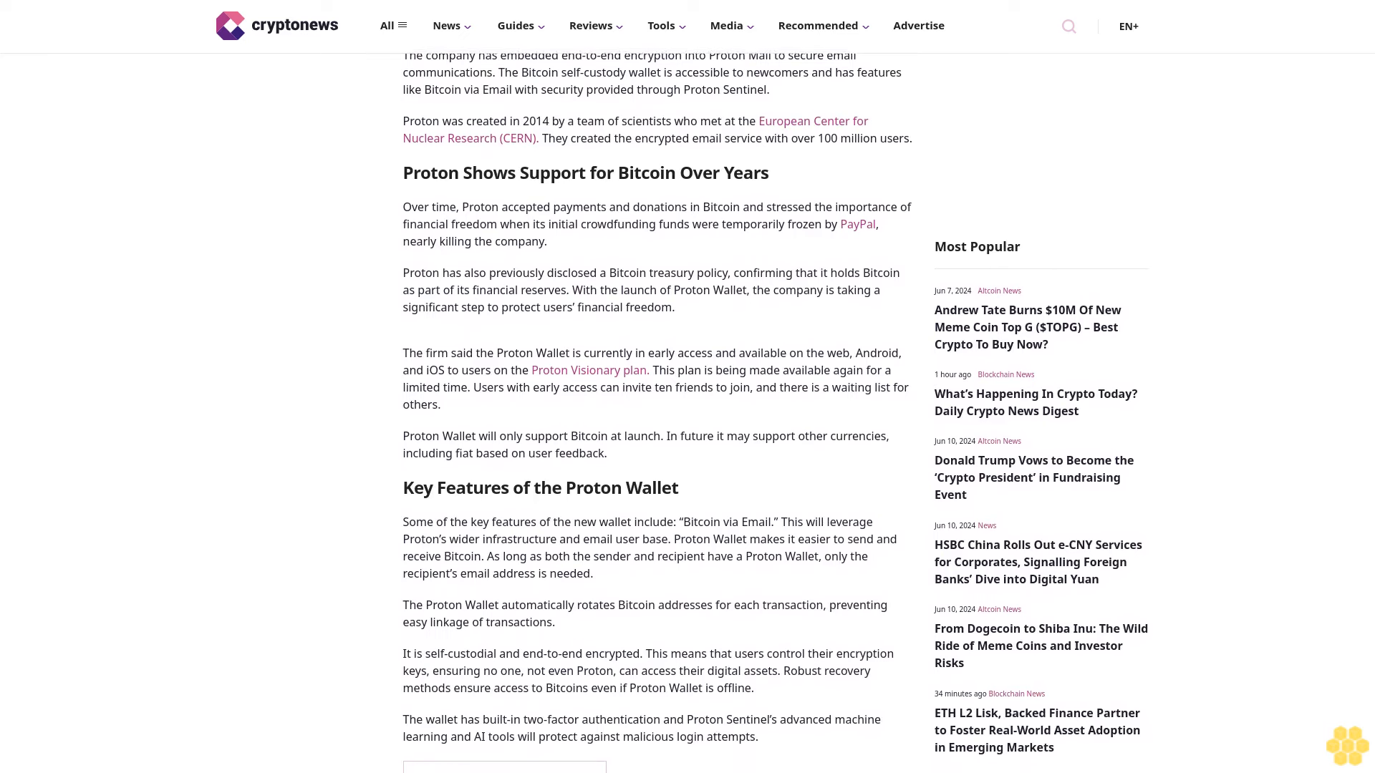
pyautogui.scroll(-3)
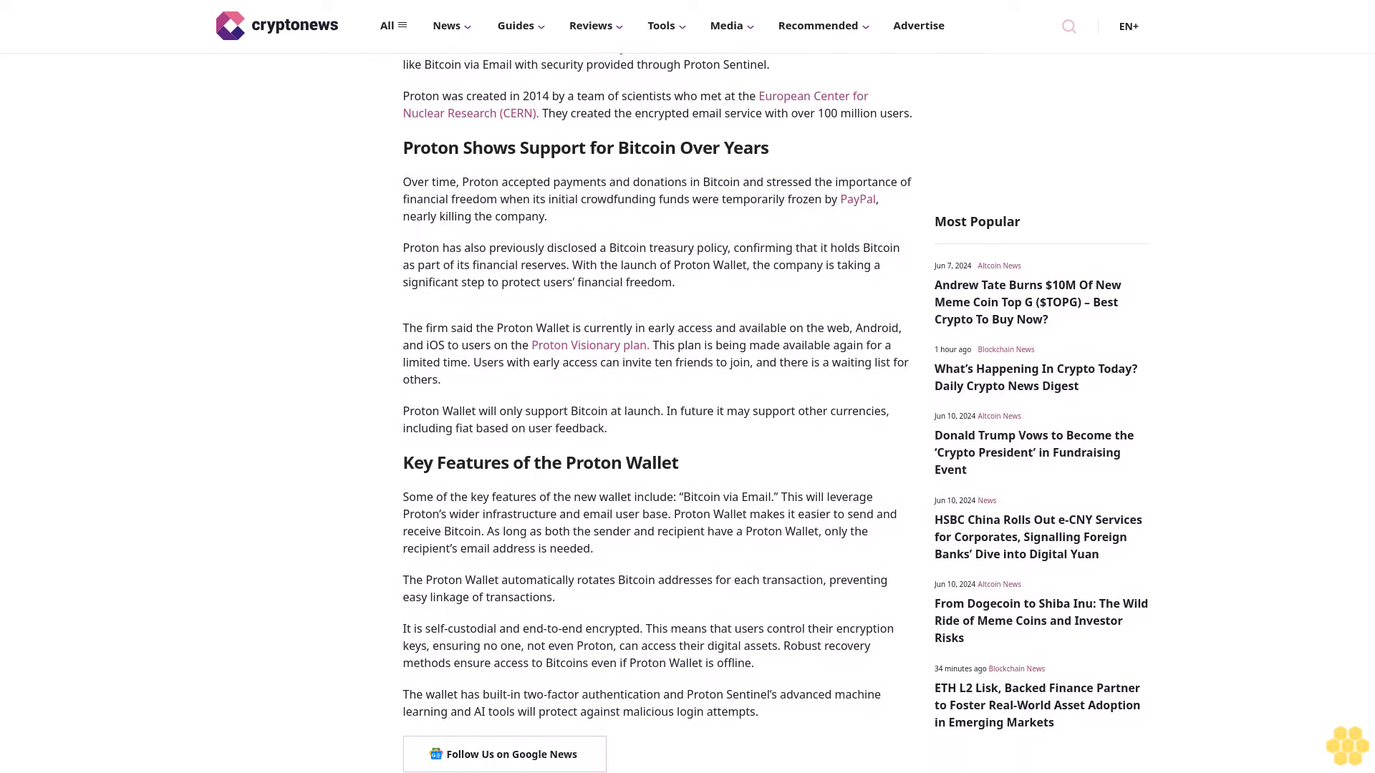
pyautogui.scroll(-3)
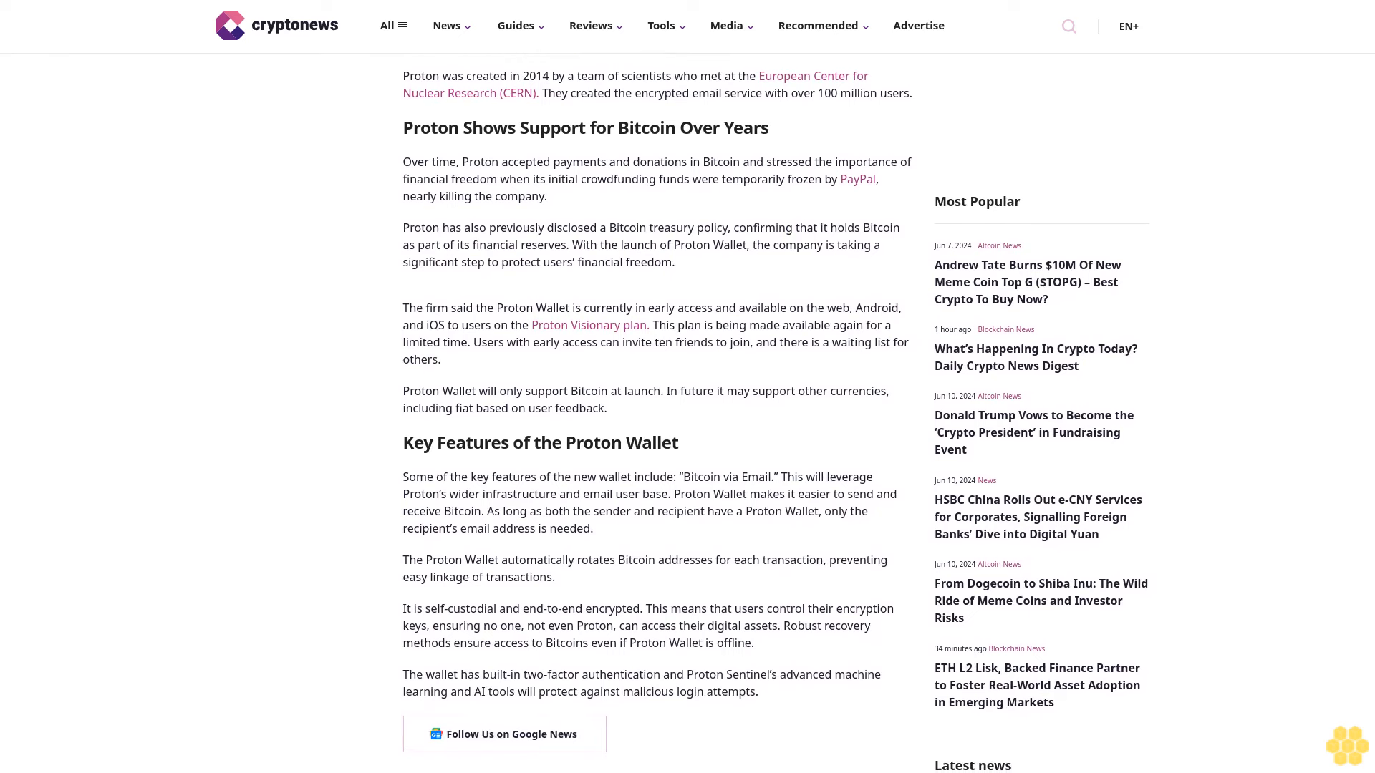